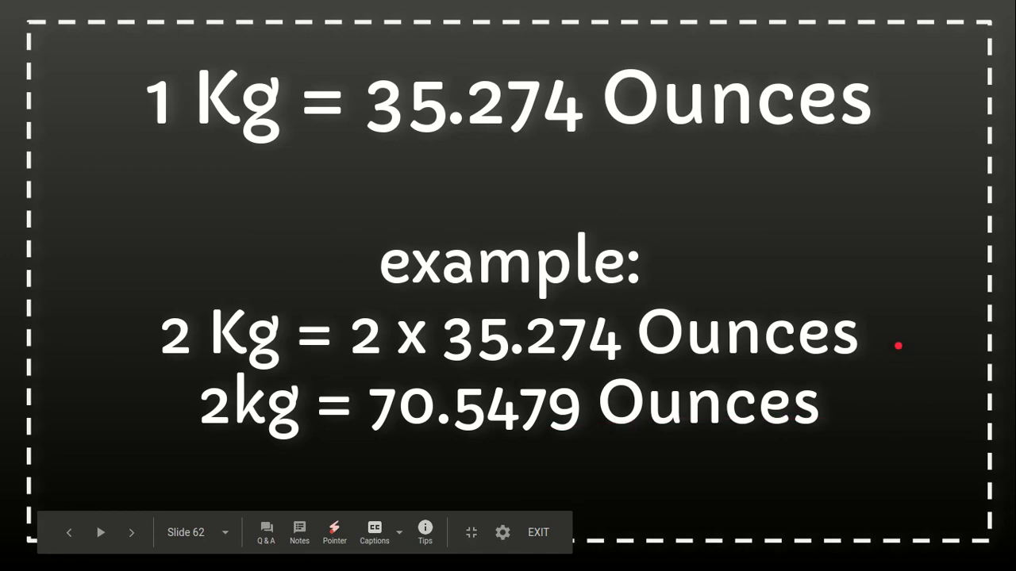
- Exit full-screen on the '1 inch = how many cm' video and return to its watch page
click(538, 534)
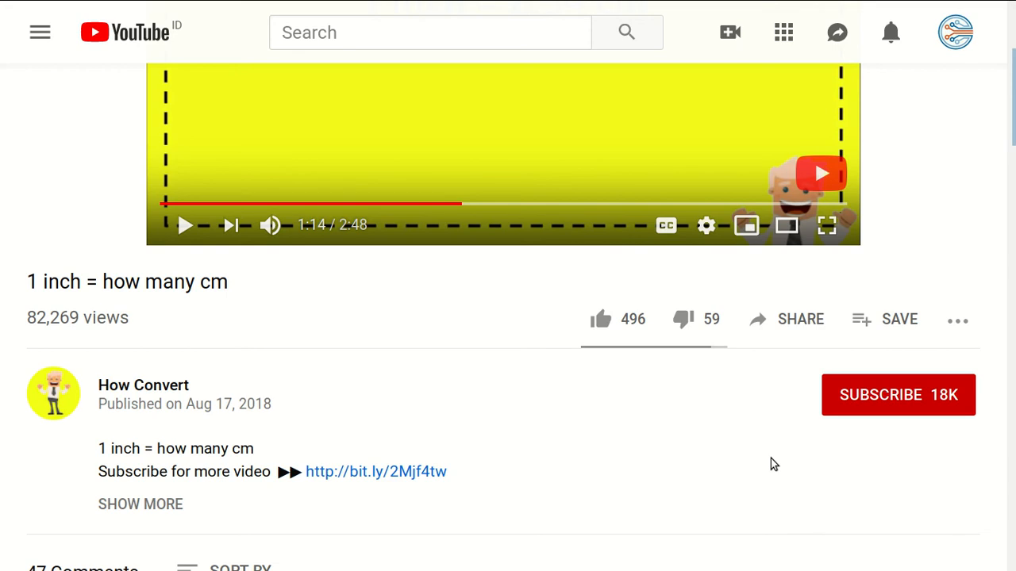
mouse_move(476, 343)
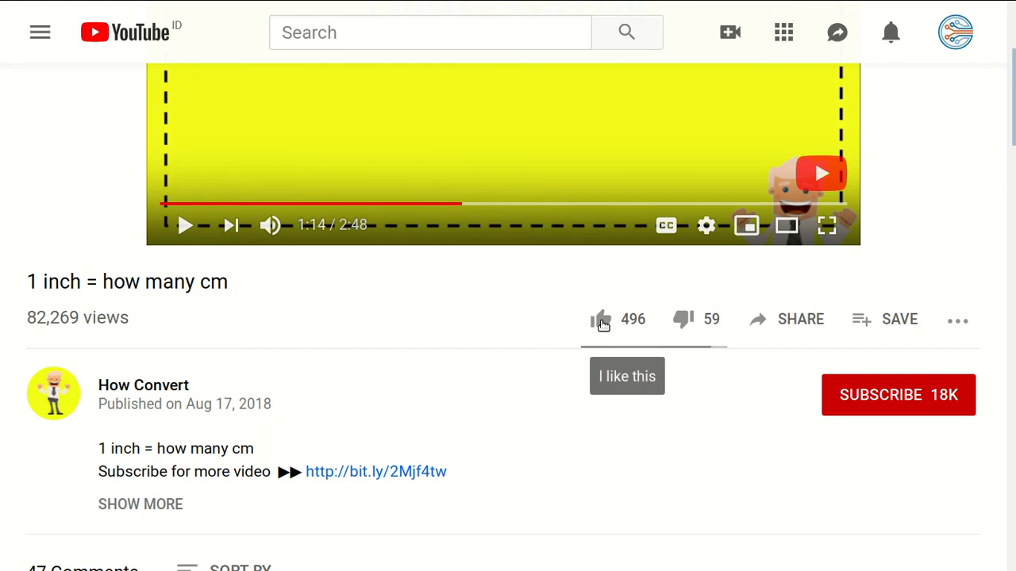
- Like the '1 inch = how many cm' video and subscribe to How Convert
click(600, 318)
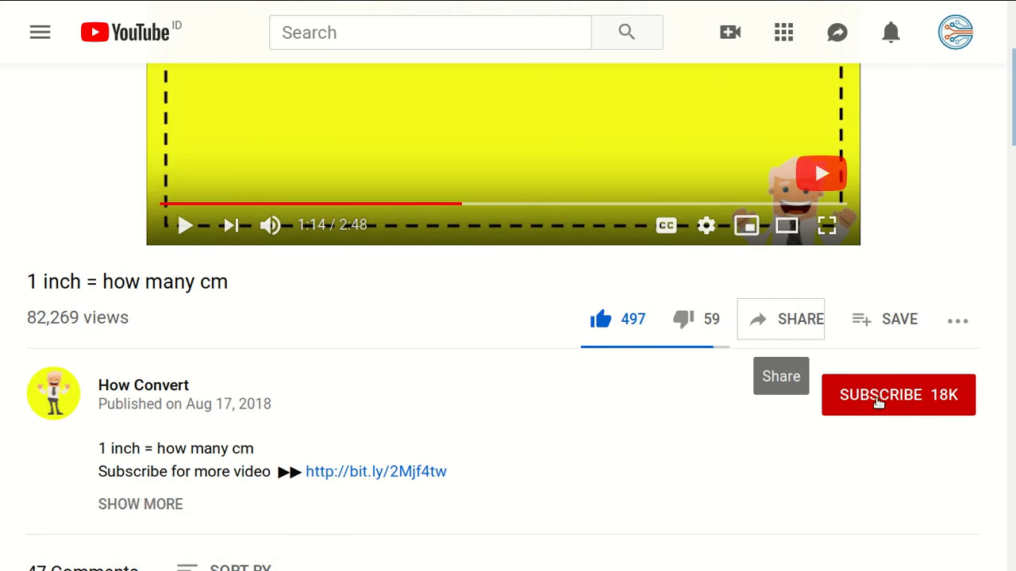
click(898, 394)
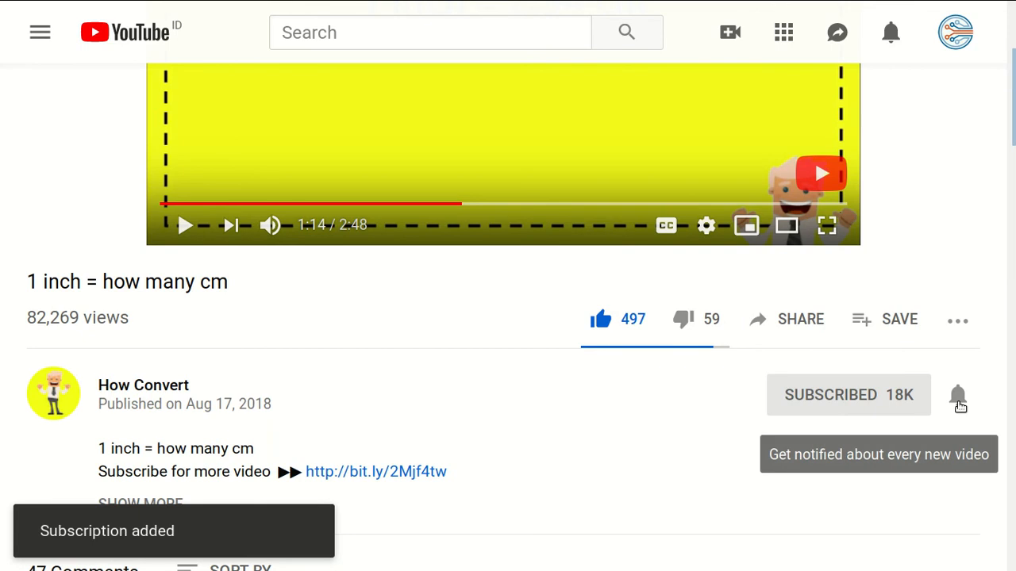
- Enable all-video notifications for How Convert via the bell, heading down to the comments
click(957, 395)
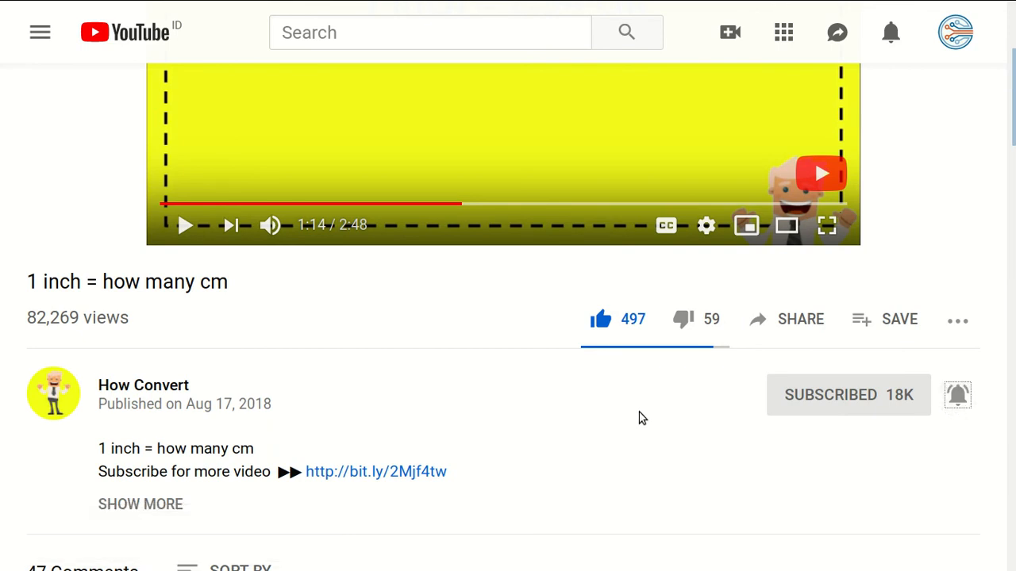
scroll(down, 3)
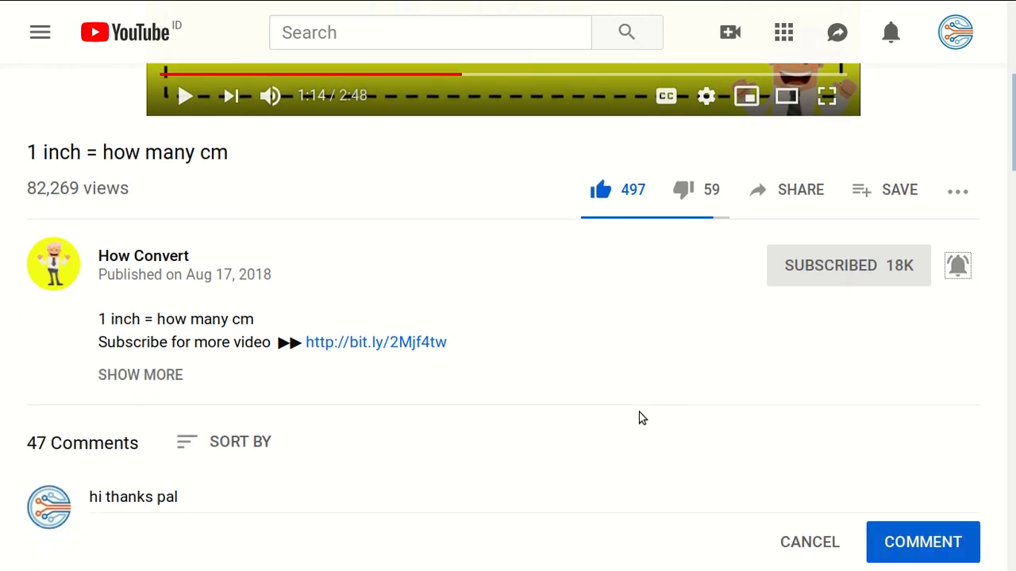
- Post the typed comment 'hi thanks pal' with the COMMENT button
scroll(down, 3)
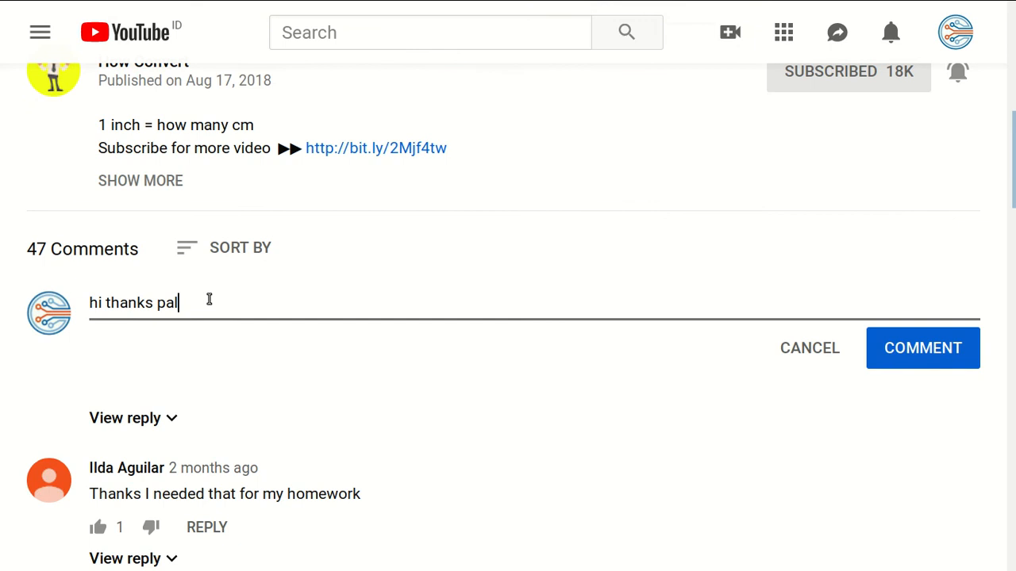
mouse_move(432, 405)
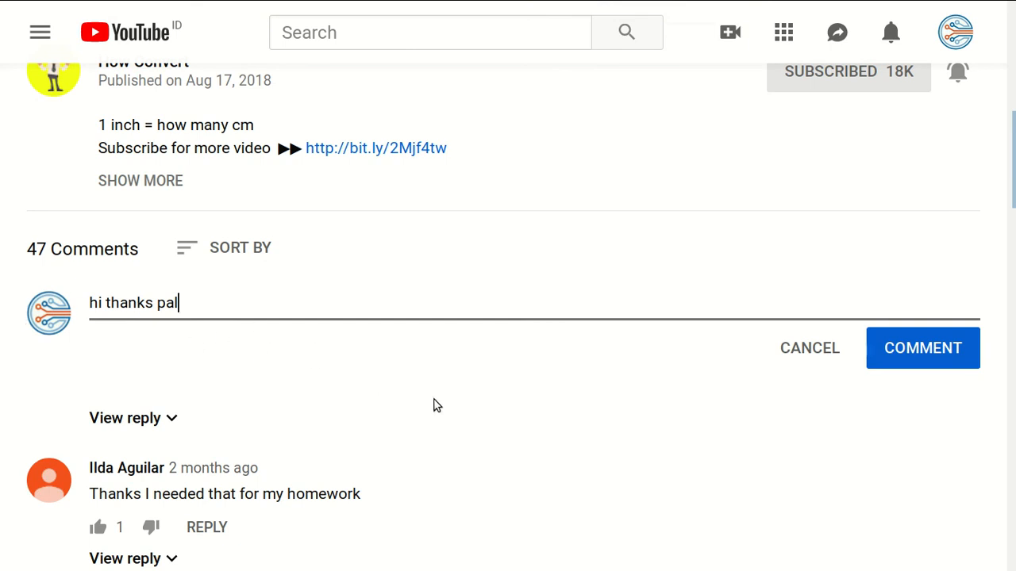
mouse_move(249, 353)
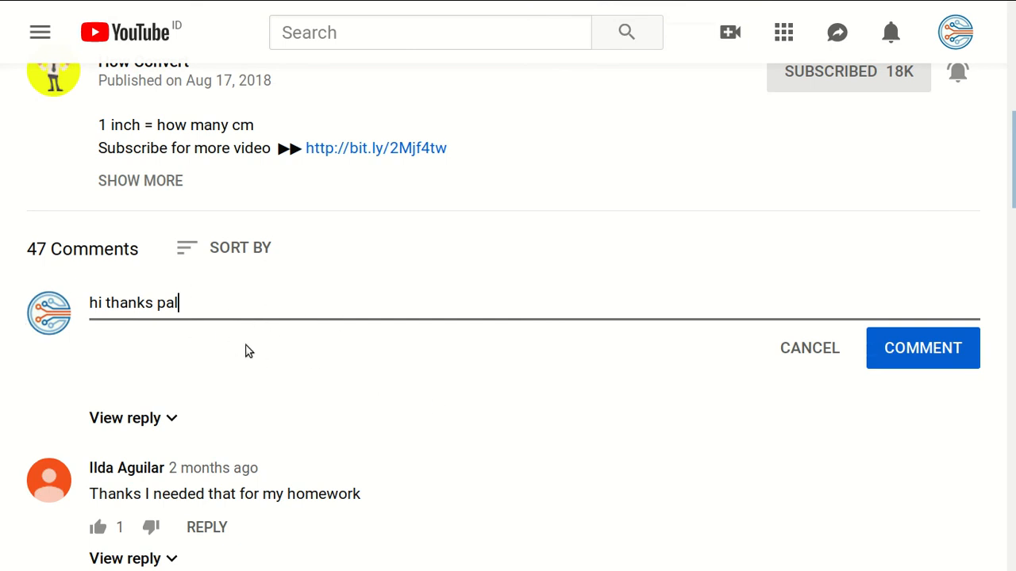
mouse_move(392, 294)
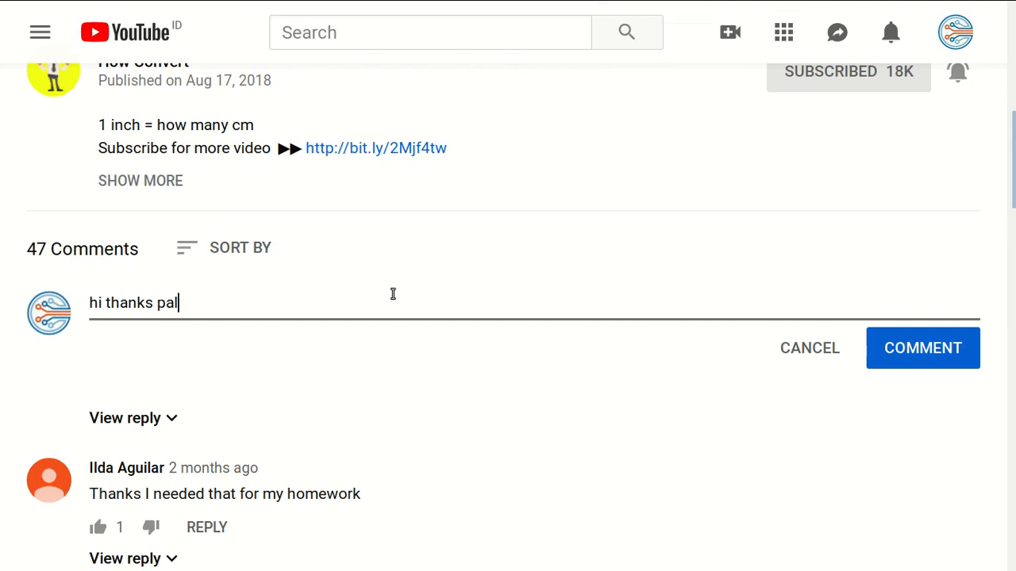
click(922, 348)
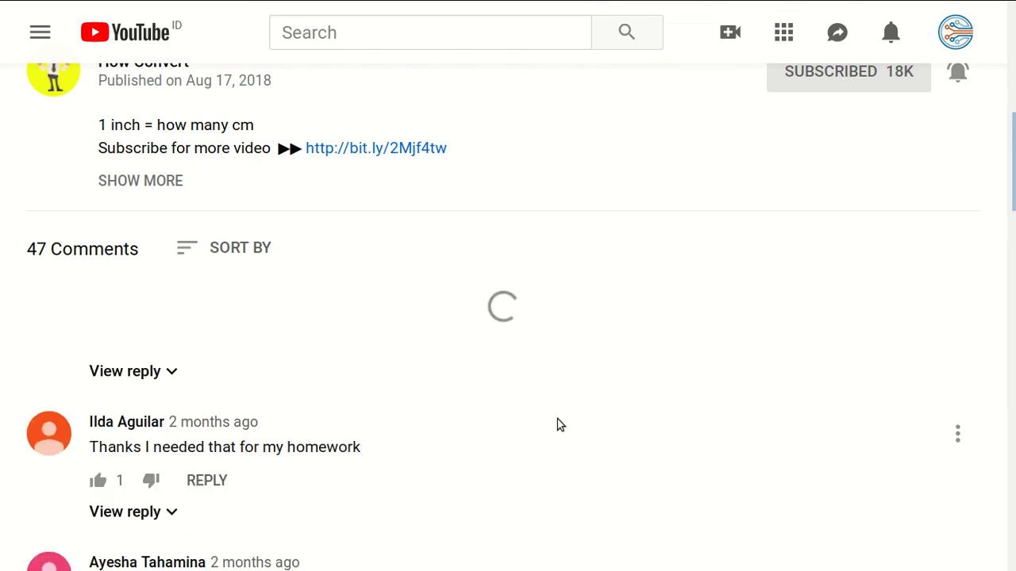